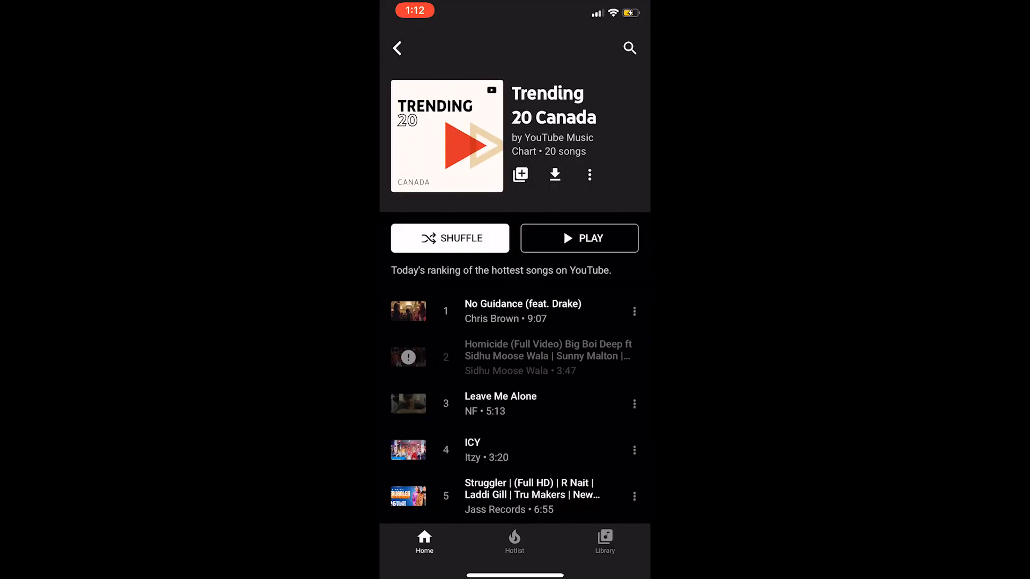
- Play No Guidance from Trending 20 Canada in song mode, then minimize the player
click(522, 310)
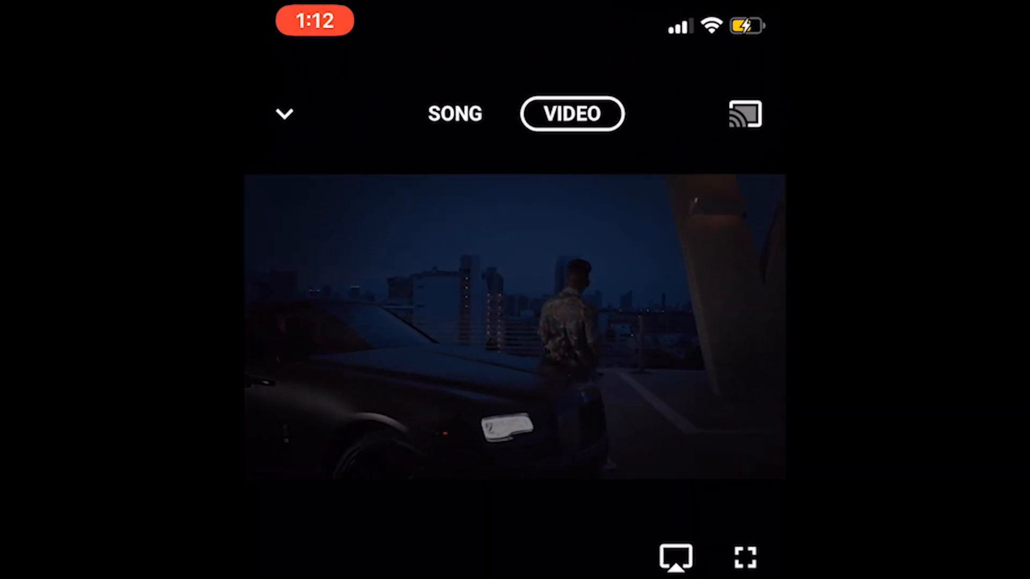
click(454, 114)
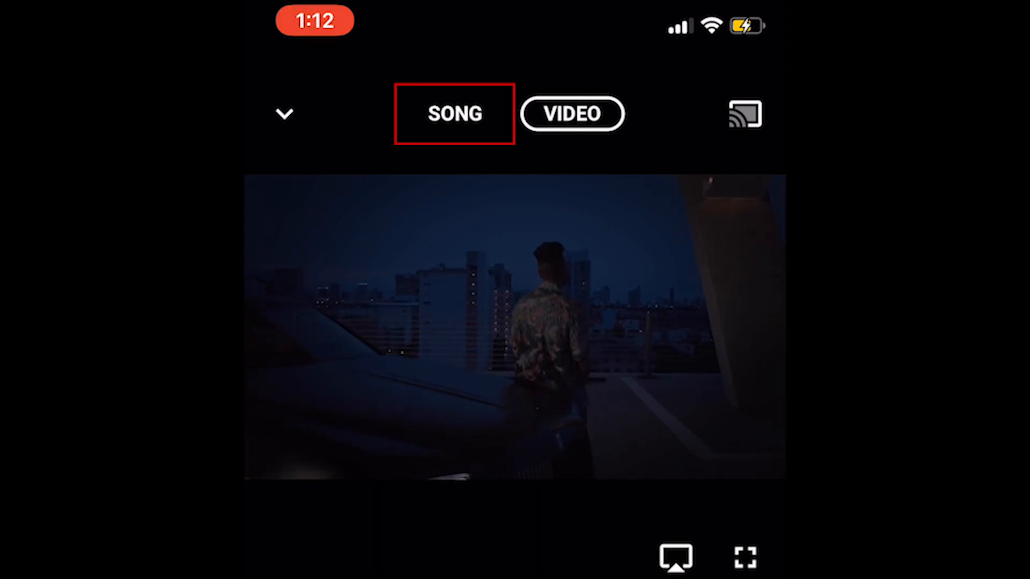
click(453, 113)
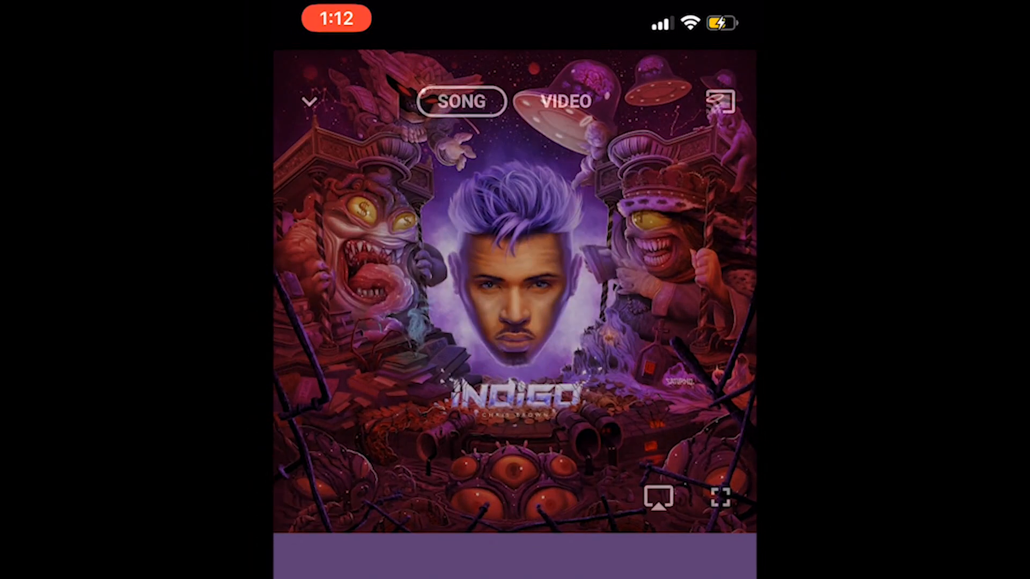
click(309, 102)
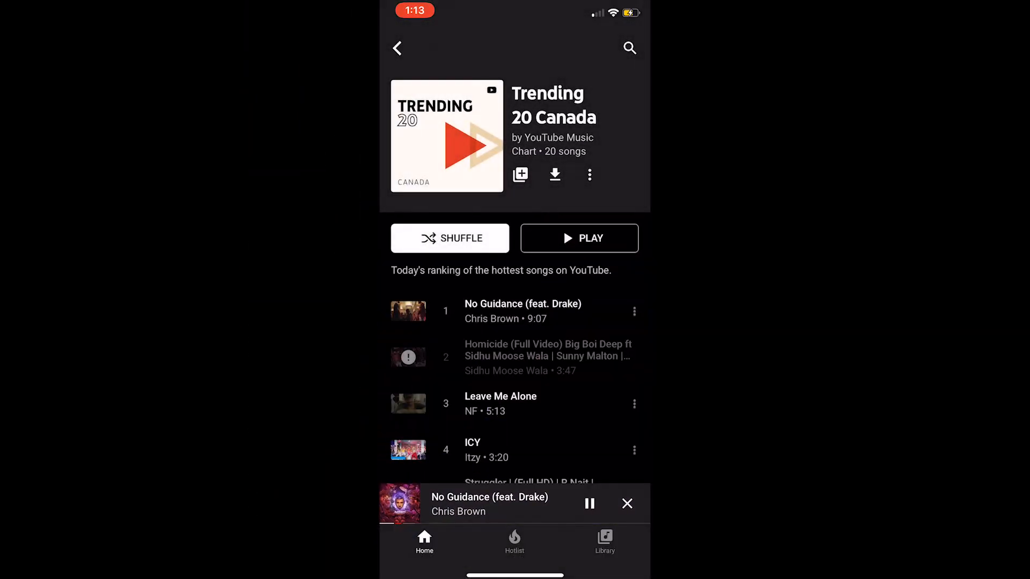
- Return to Home and open the account menu
click(397, 48)
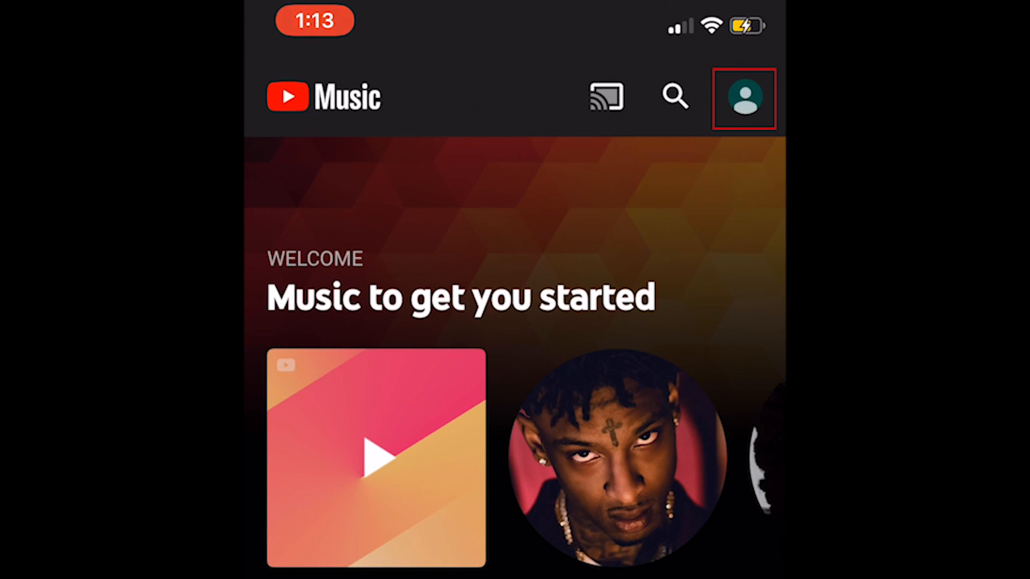
click(743, 99)
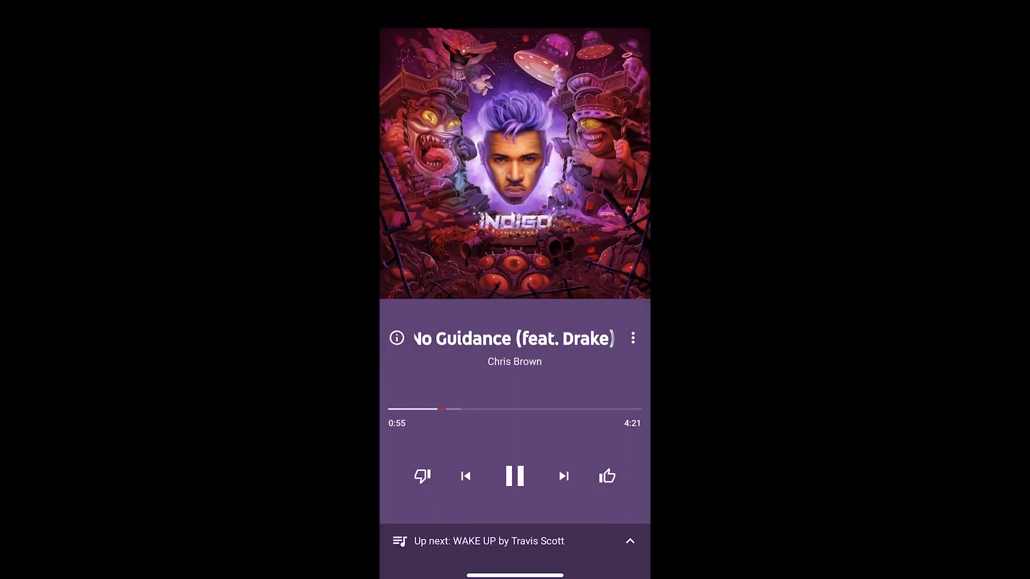
- Reveal the player controls and switch No Guidance to its music video
click(571, 113)
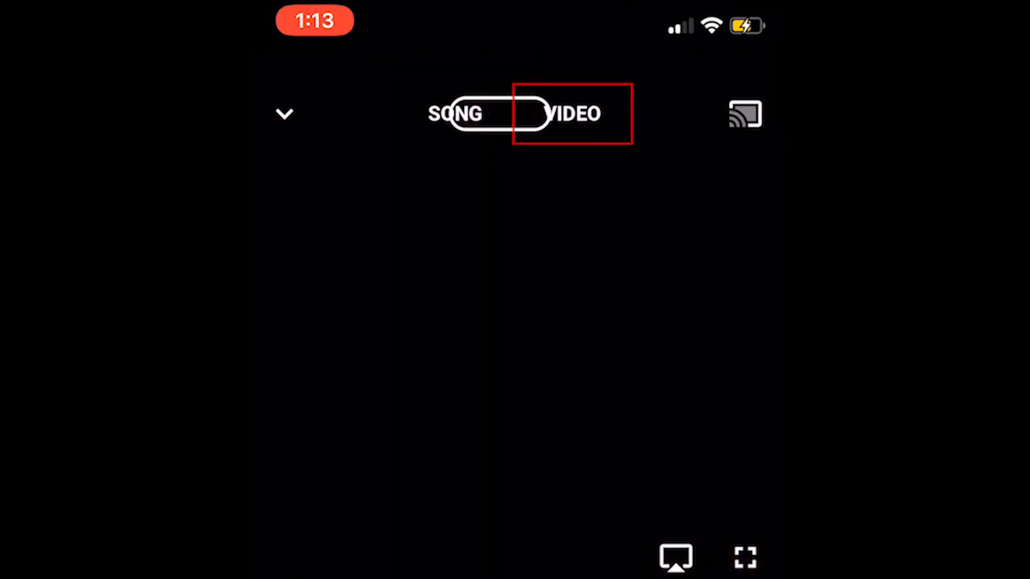
click(572, 114)
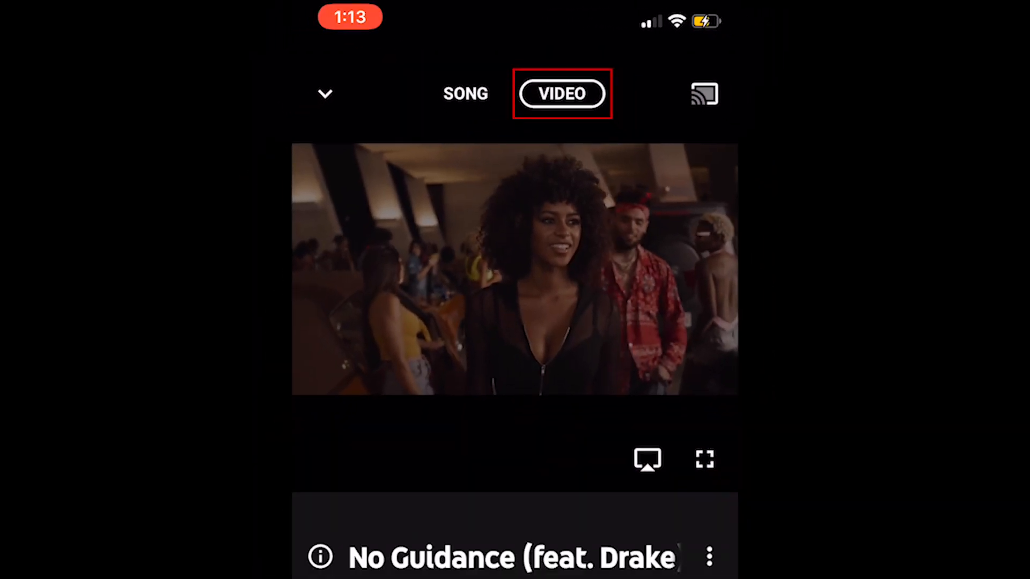